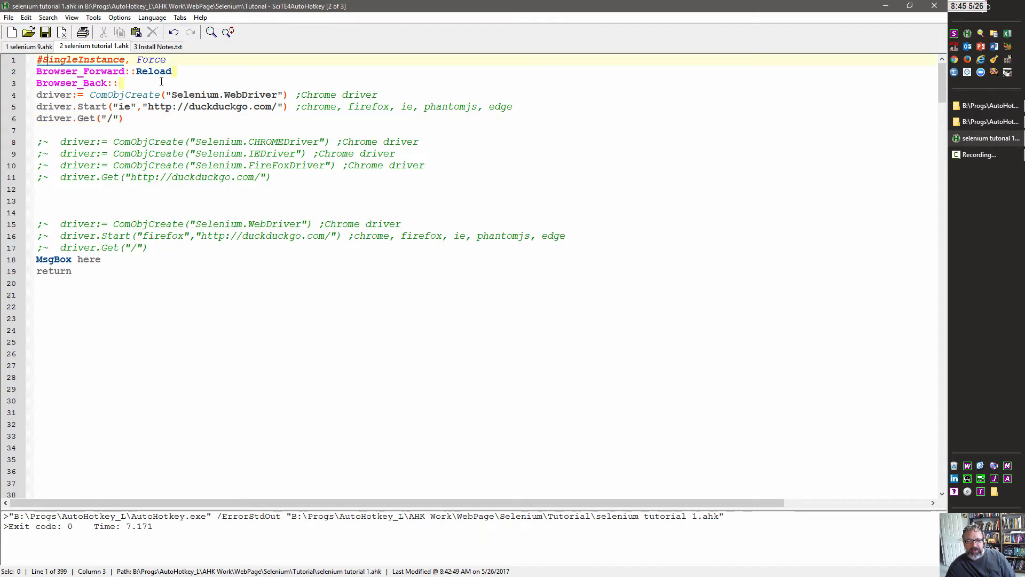
# Change the comment on the WebDriver creation line from ;Chrome driver to ;Web driver
pyautogui.click(118, 82)
pyautogui.write('Web')
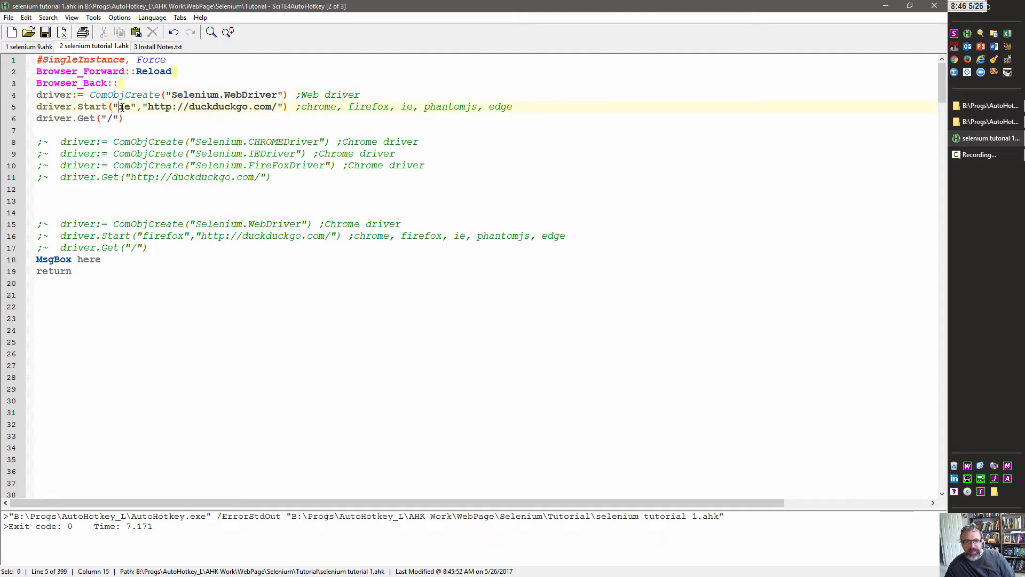
# Replace ie with chrome in driver.Start, noting phantomjs and edge among the options, and save
pyautogui.doubleClick(123, 107)
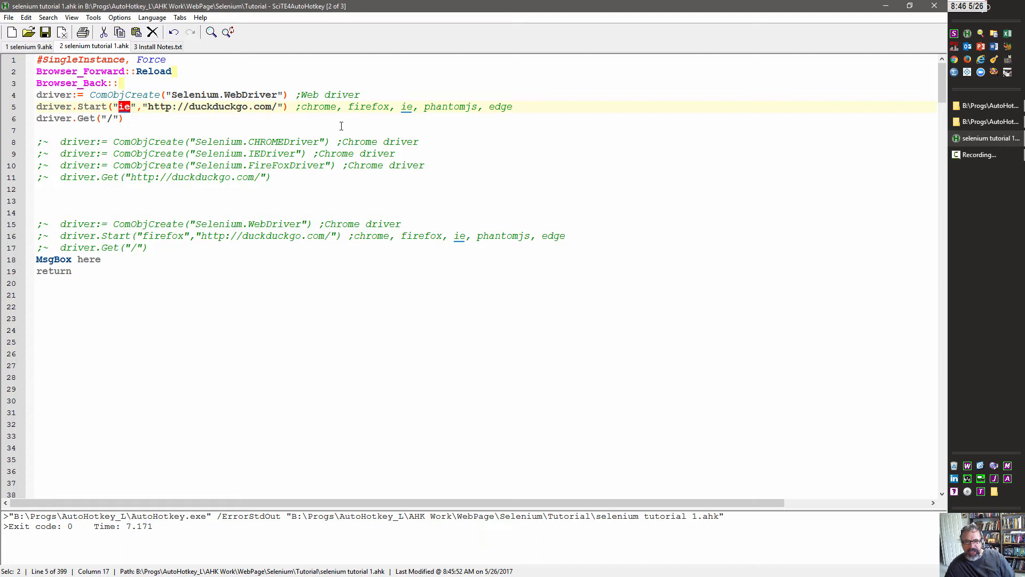
pyautogui.moveTo(180, 117)
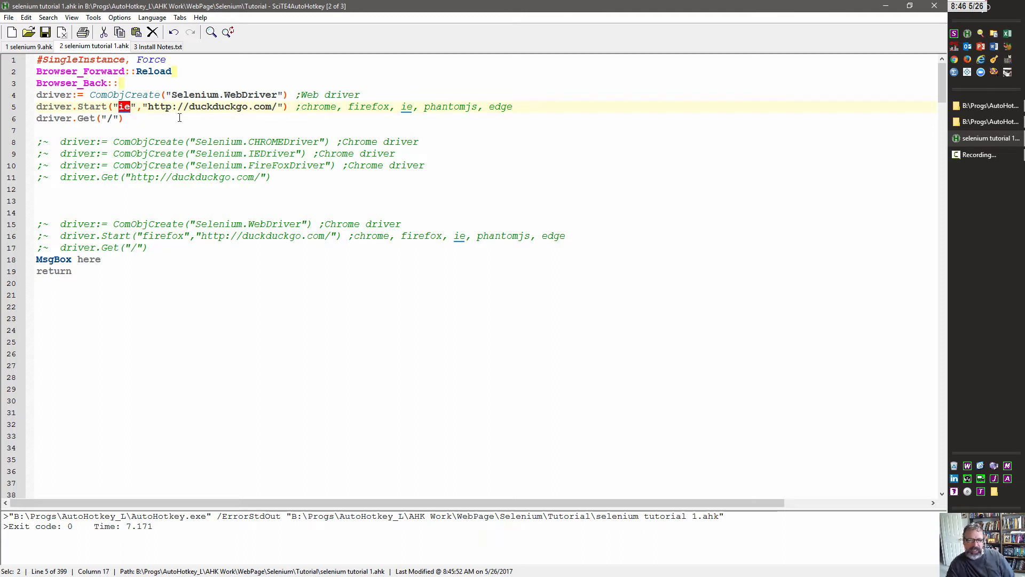
pyautogui.write('chrome')
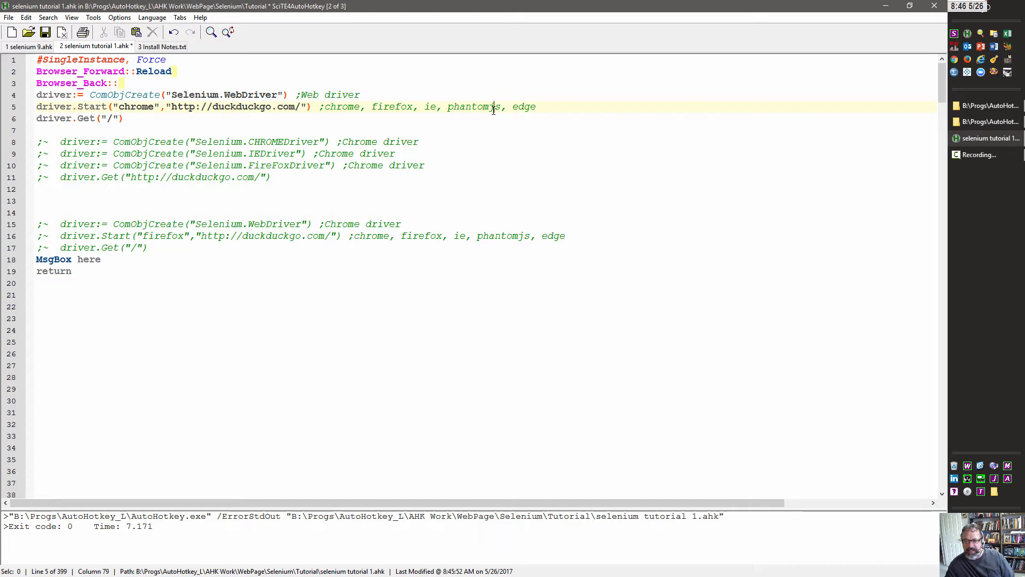
pyautogui.doubleClick(473, 106)
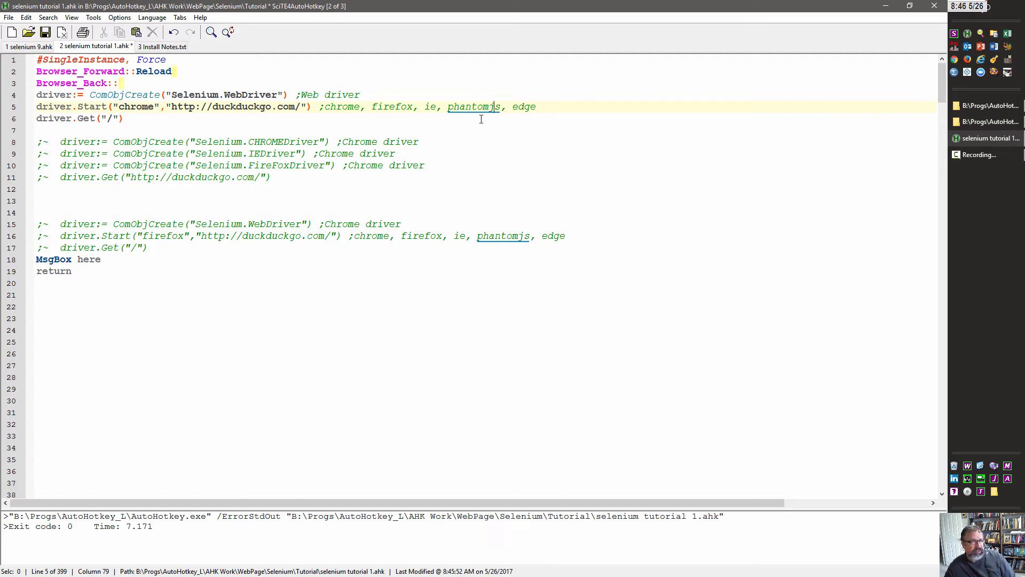
pyautogui.moveTo(471, 126)
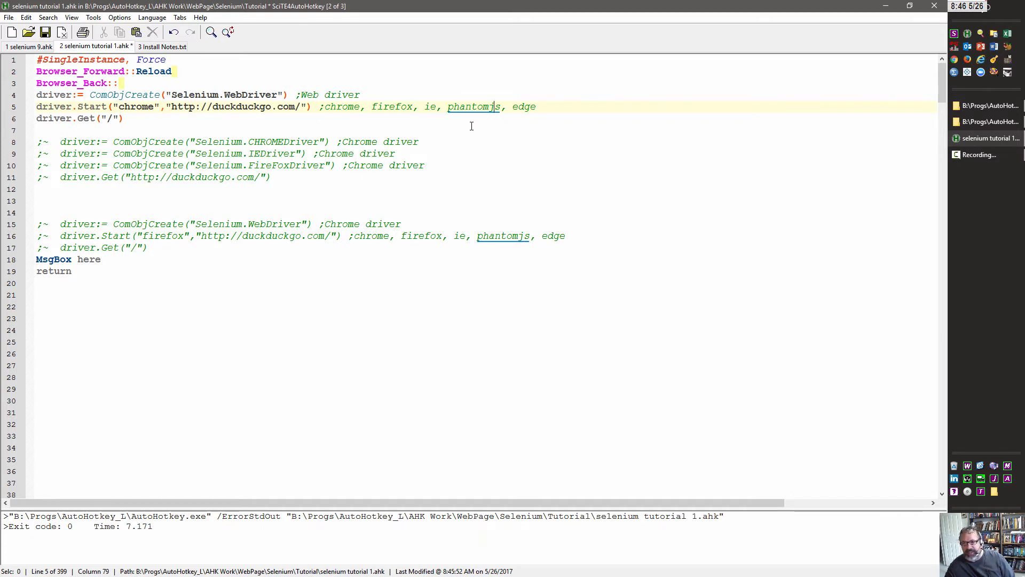
pyautogui.doubleClick(524, 106)
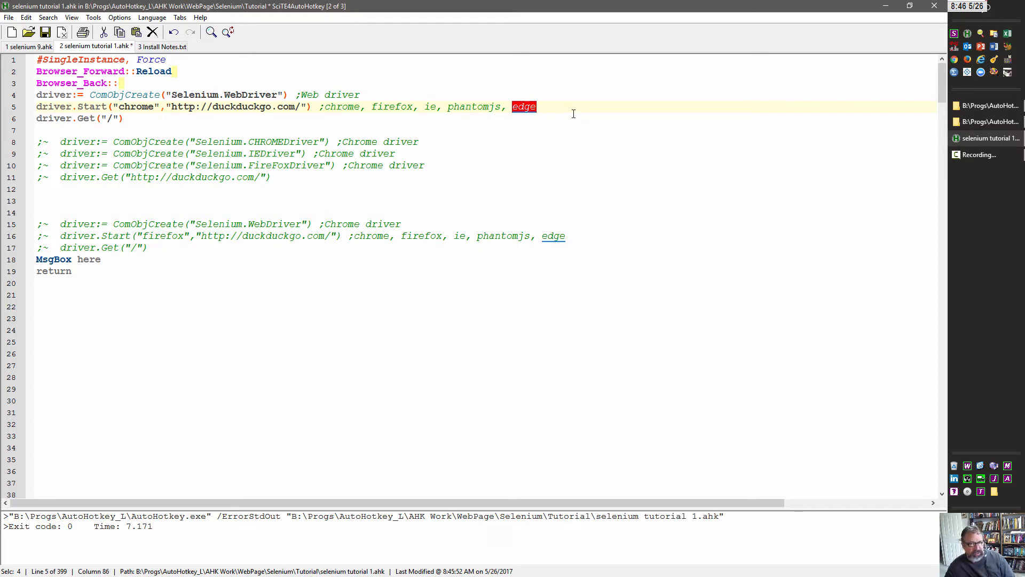
pyautogui.click(225, 107)
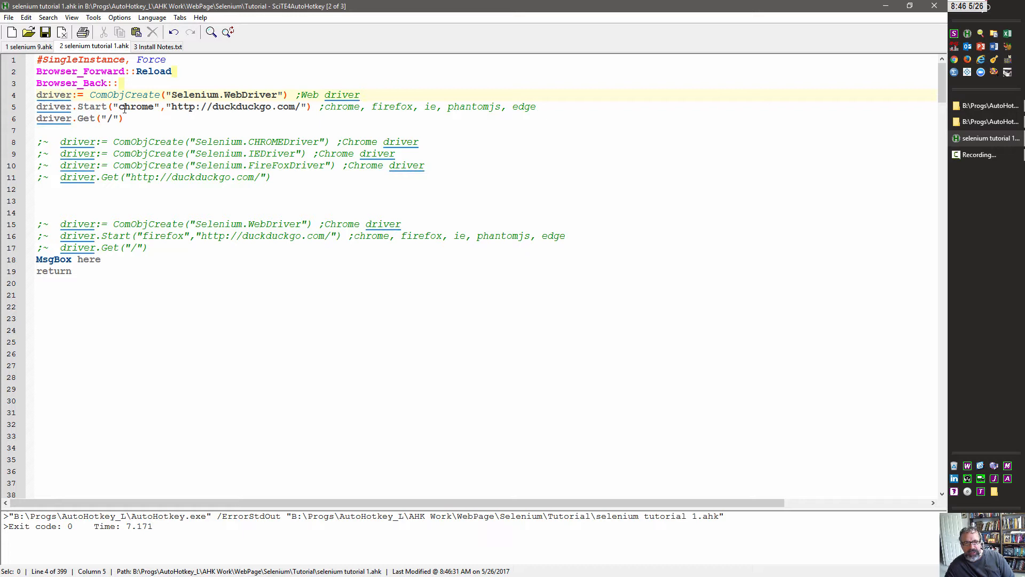
# Run the script so Chrome opens DuckDuckGo and dismiss its 'here' message
pyautogui.doubleClick(136, 107)
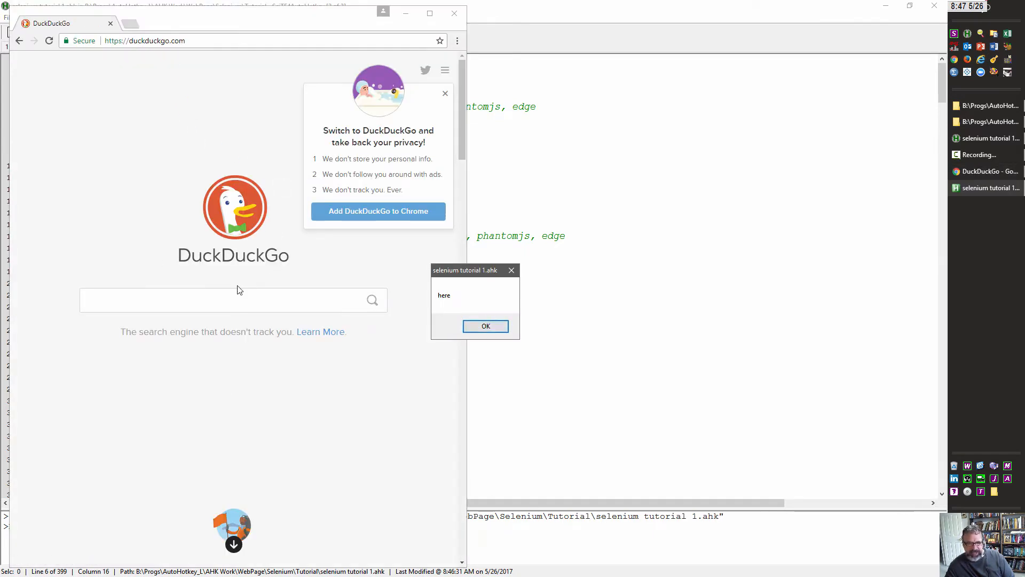
pyautogui.click(485, 326)
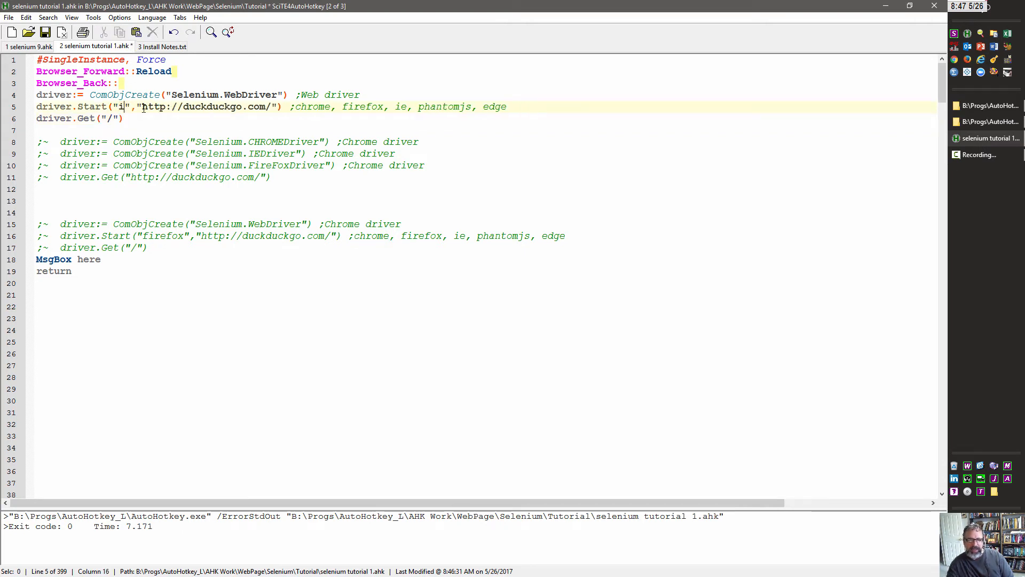
# Finish the browser name ie and run the script, opening DuckDuckGo in Internet Explorer
pyautogui.write('er.Start("ie","http://du')
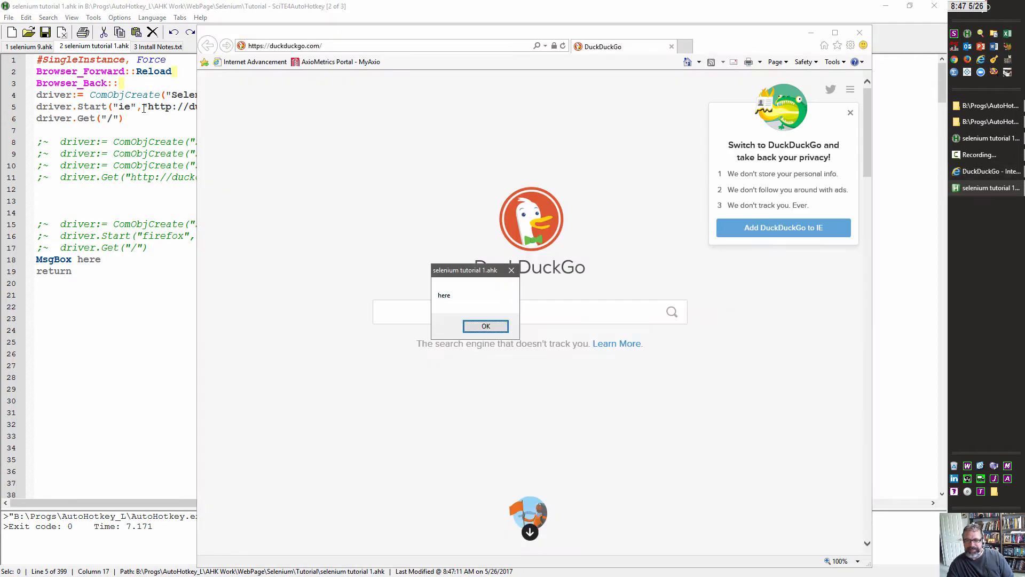
pyautogui.click(485, 326)
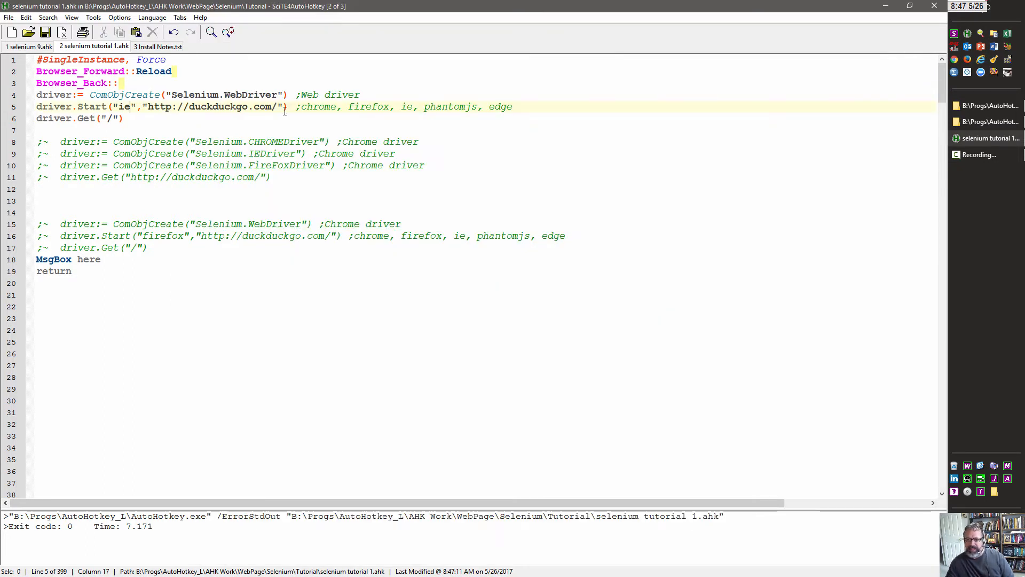
# Switch driver.Start to phantomjs, run the script and dismiss its 'here' message
pyautogui.doubleClick(450, 107)
pyautogui.write('phantomjs')
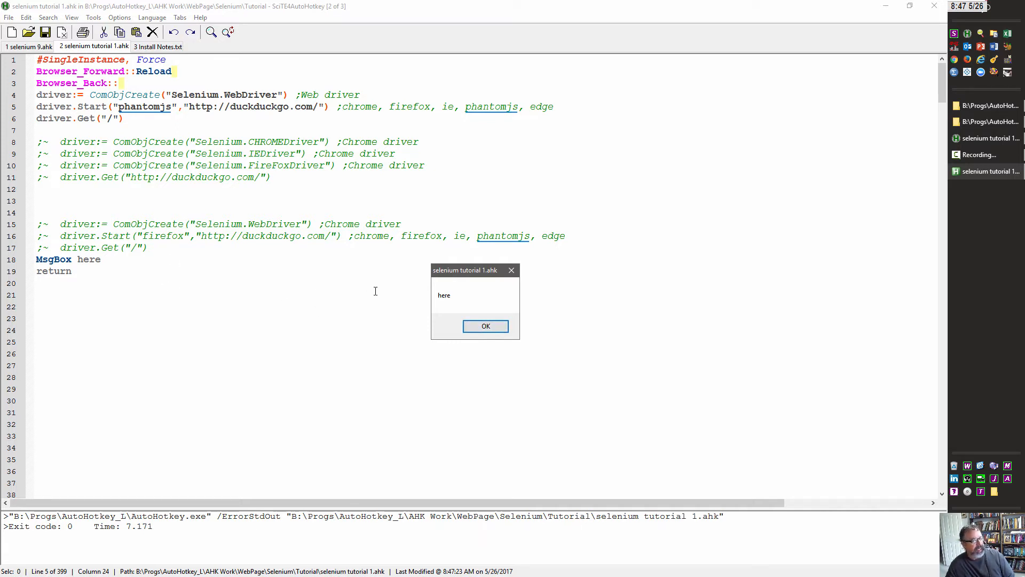
pyautogui.moveTo(196, 147)
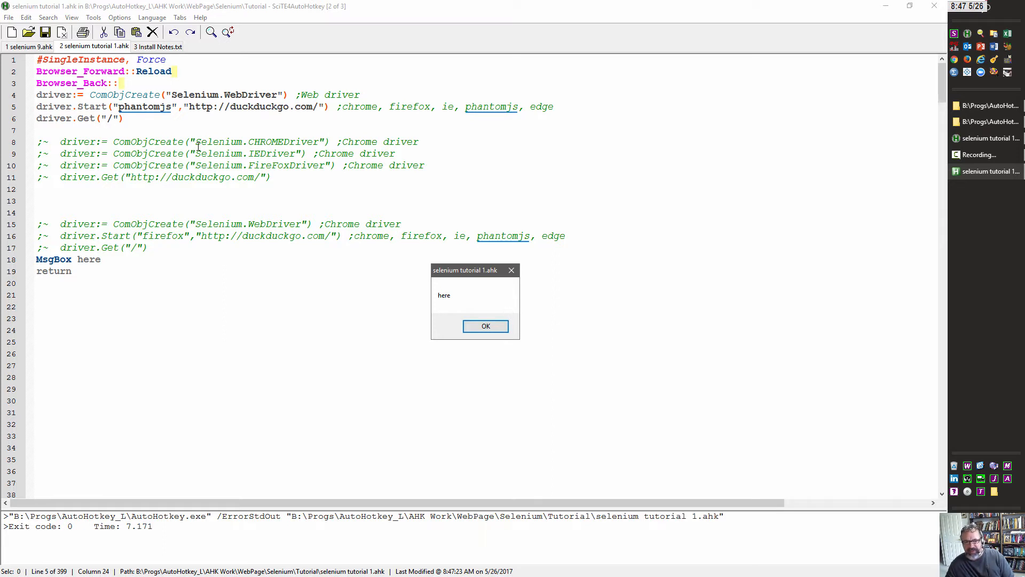
pyautogui.click(484, 325)
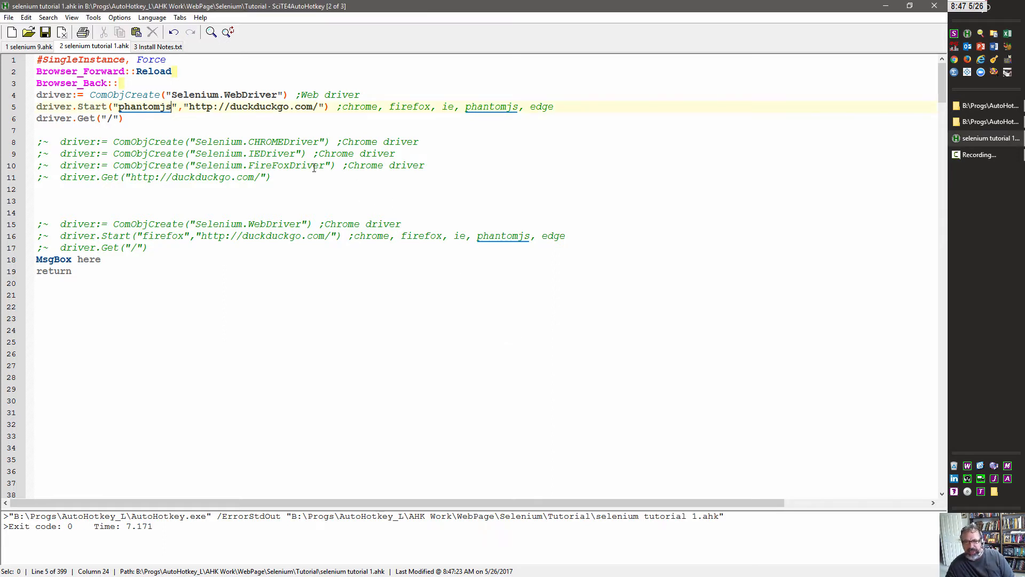
# Switch driver.Start to firefox and run it, continuing past the Selenium timeout error
pyautogui.doubleClick(142, 106)
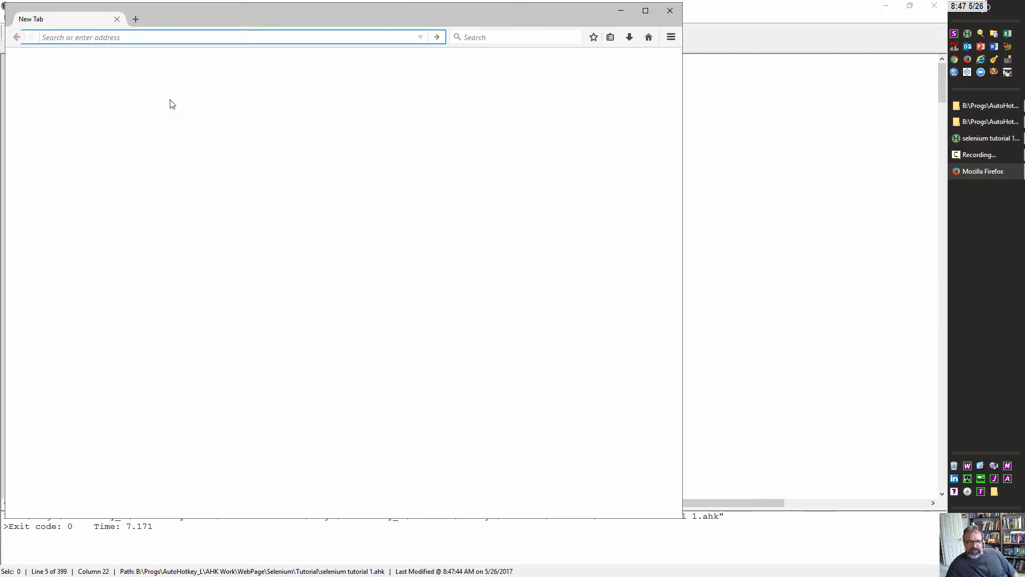
pyautogui.moveTo(589, 210)
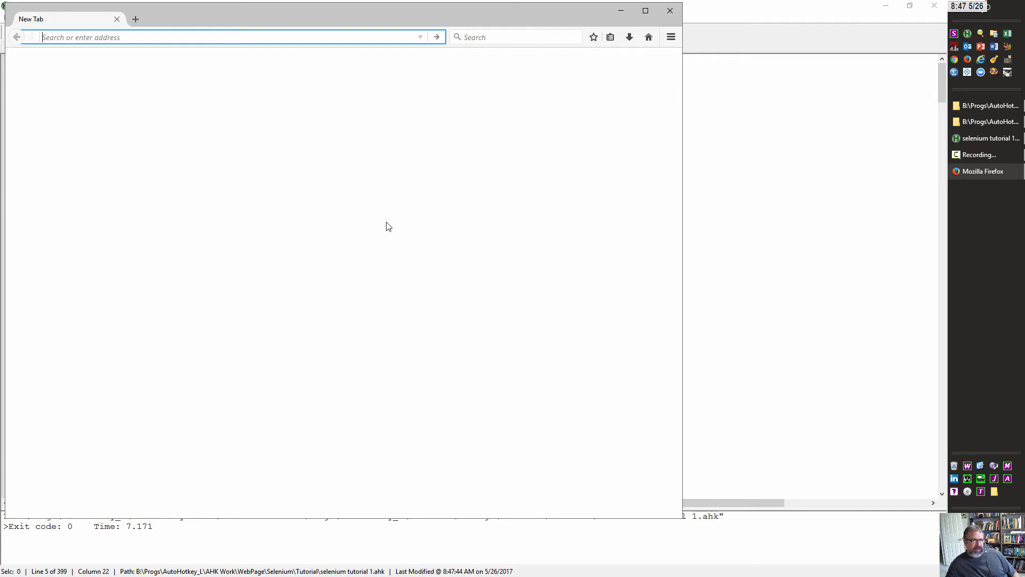
pyautogui.moveTo(298, 187)
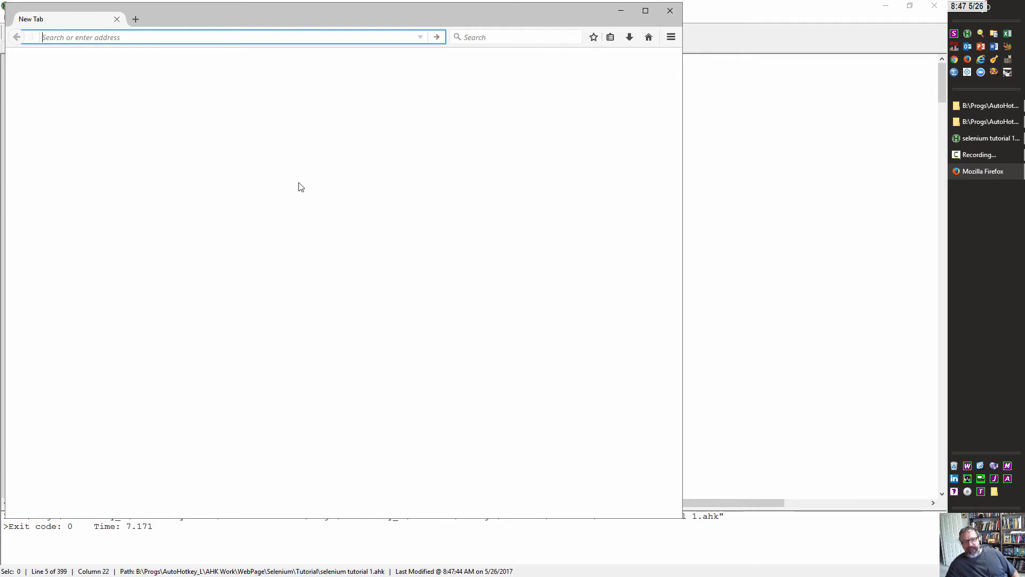
pyautogui.moveTo(385, 249)
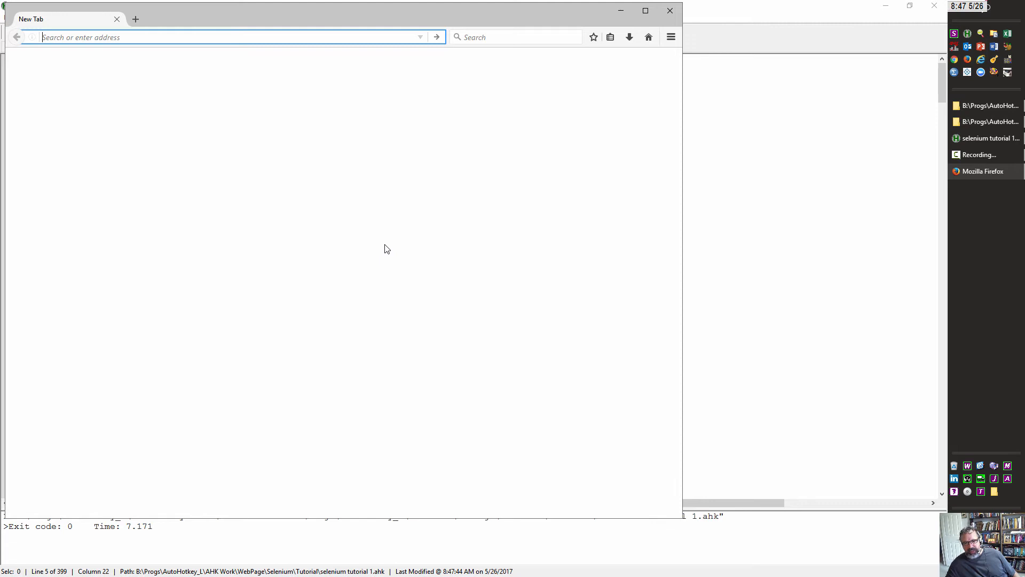
pyautogui.moveTo(321, 250)
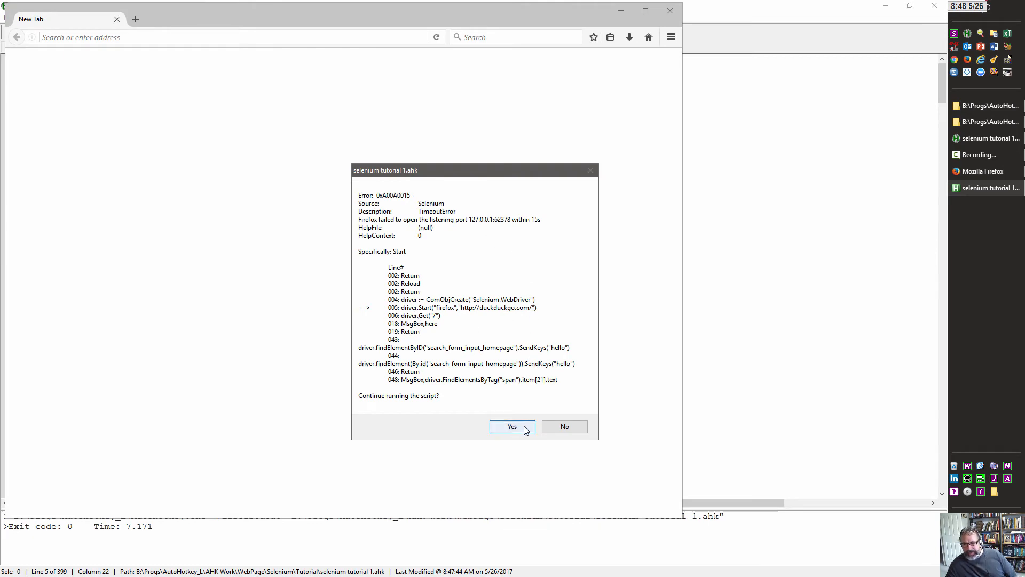
pyautogui.click(511, 426)
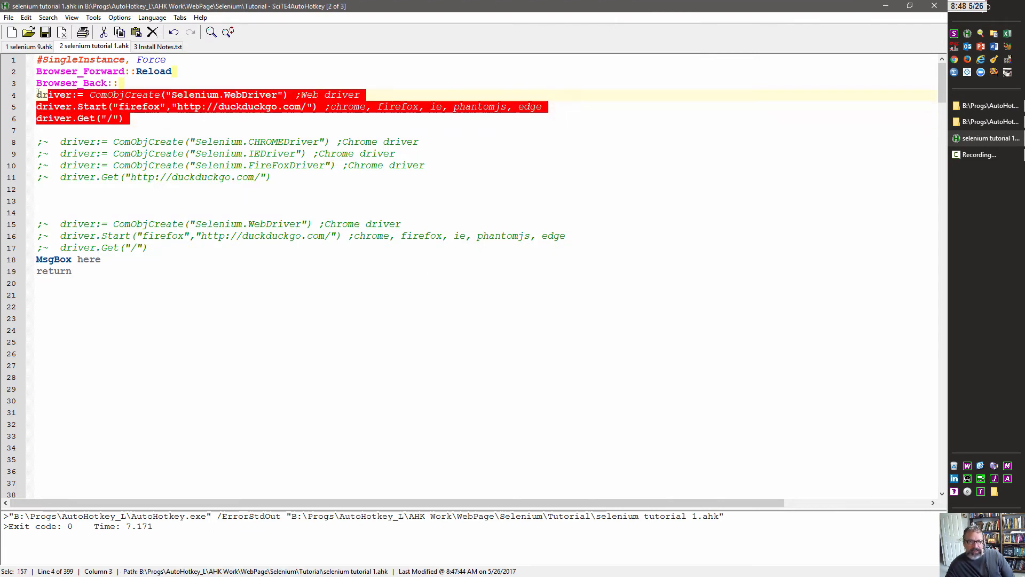
# Comment out the WebDriver lines with Ctrl+Q and enable the CHROMEDriver and Get duckduckgo lines
pyautogui.press('ctrl+q')
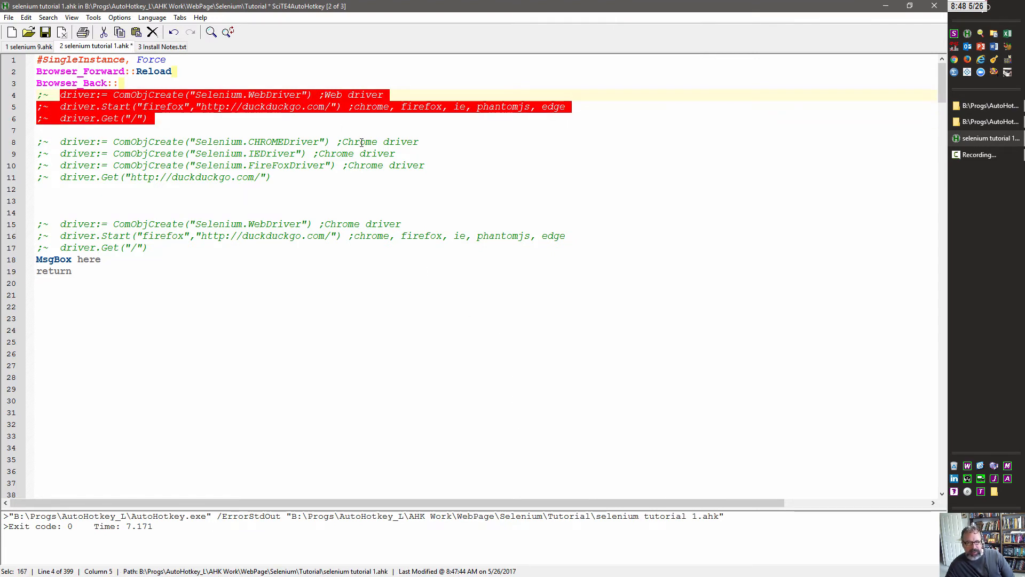
pyautogui.click(359, 140)
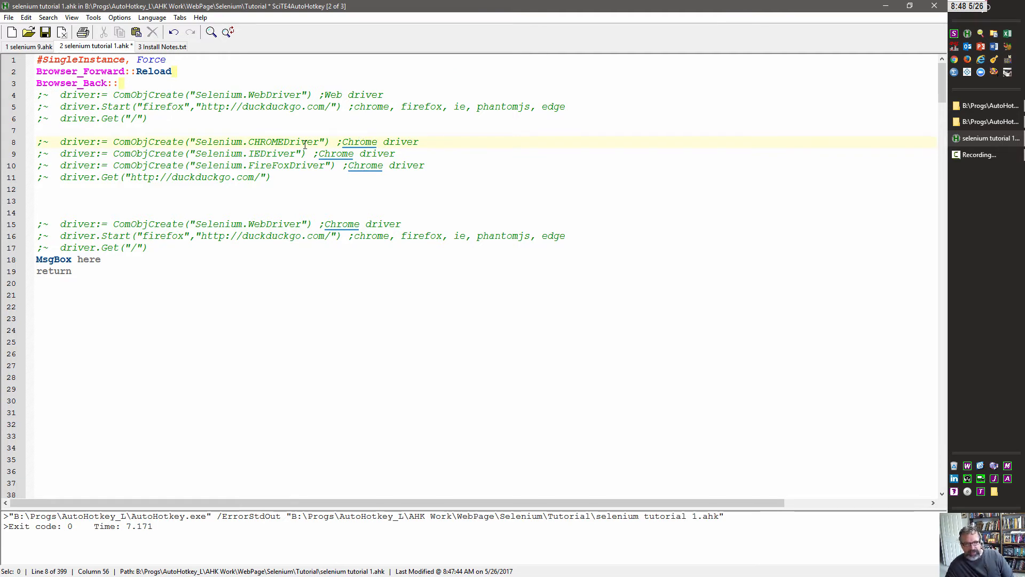
pyautogui.moveTo(255, 141)
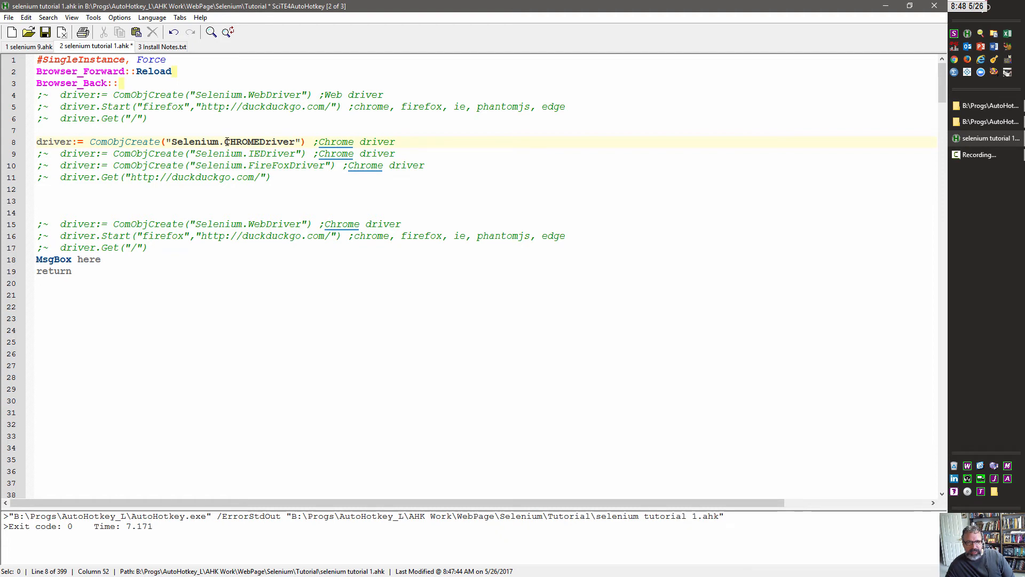
pyautogui.doubleClick(242, 142)
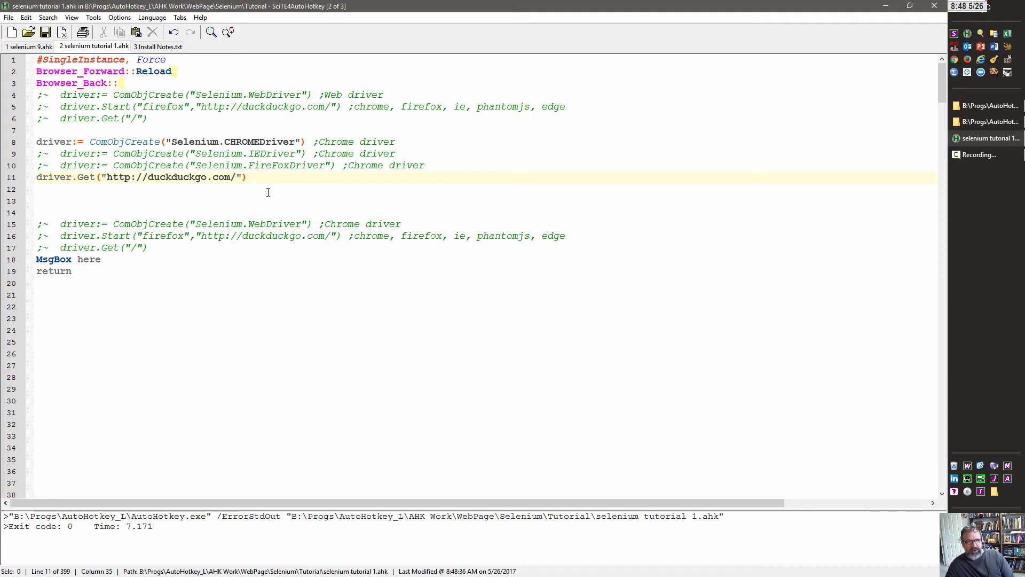
pyautogui.moveTo(438, 205)
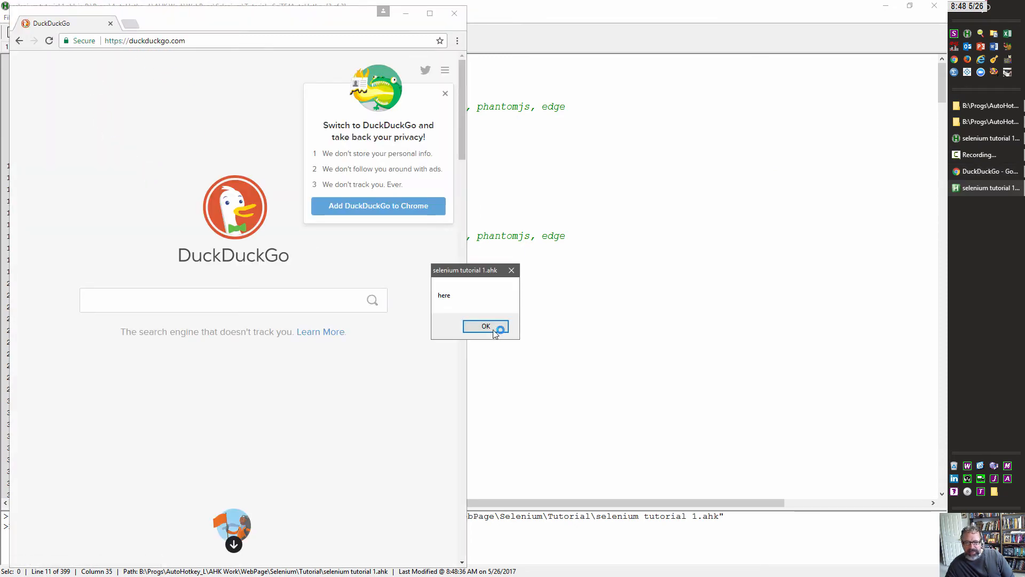
# Dismiss the 'here' message to end the CHROMEDriver run and close Chrome
pyautogui.click(485, 326)
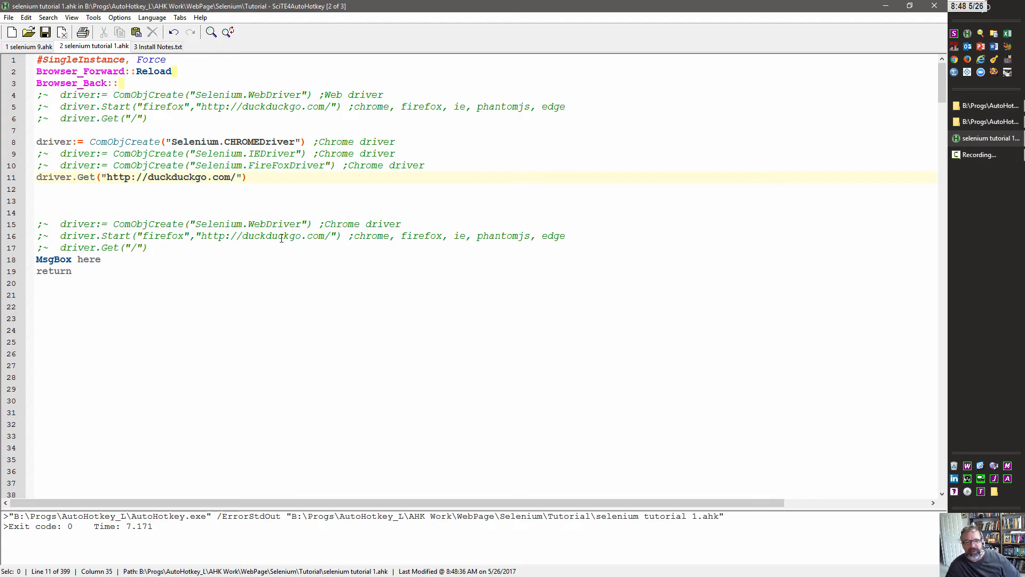
pyautogui.moveTo(265, 221)
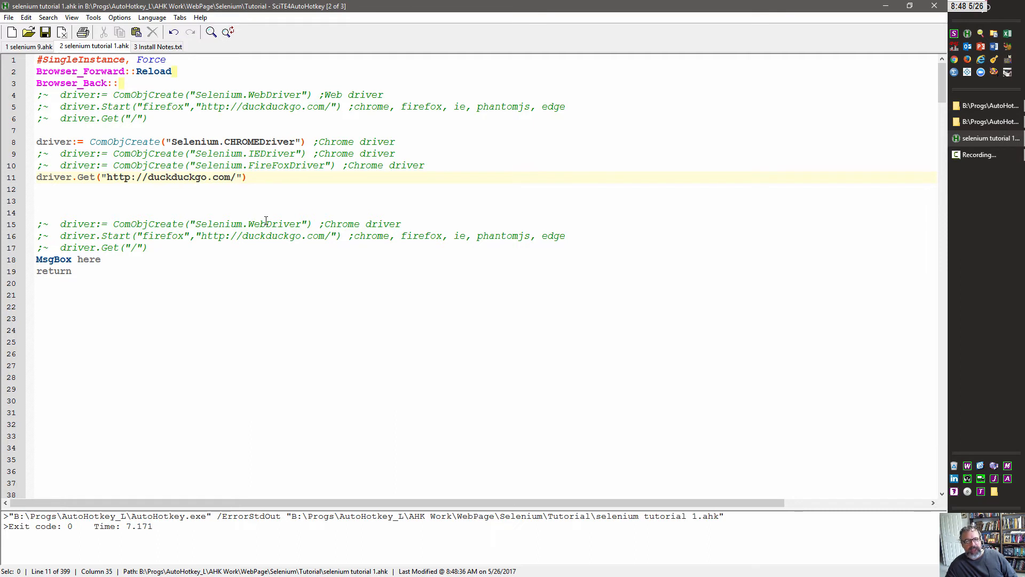
pyautogui.moveTo(58, 164)
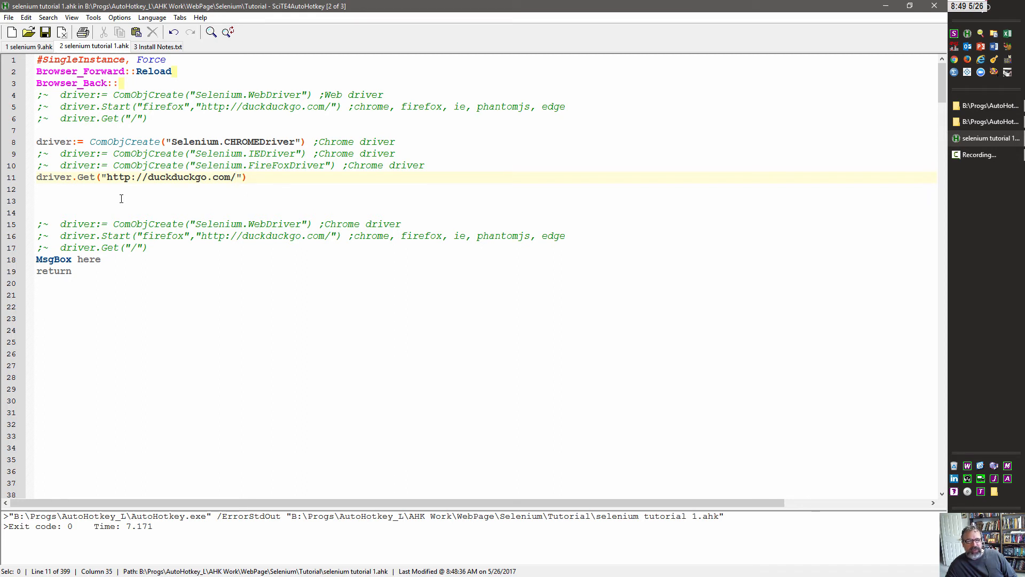
pyautogui.moveTo(267, 157)
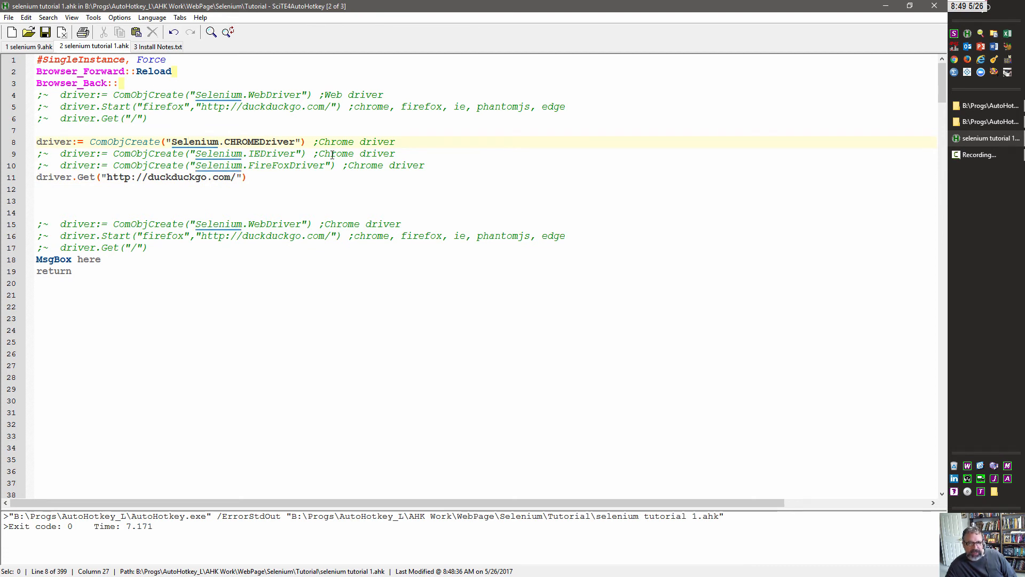
pyautogui.moveTo(286, 178)
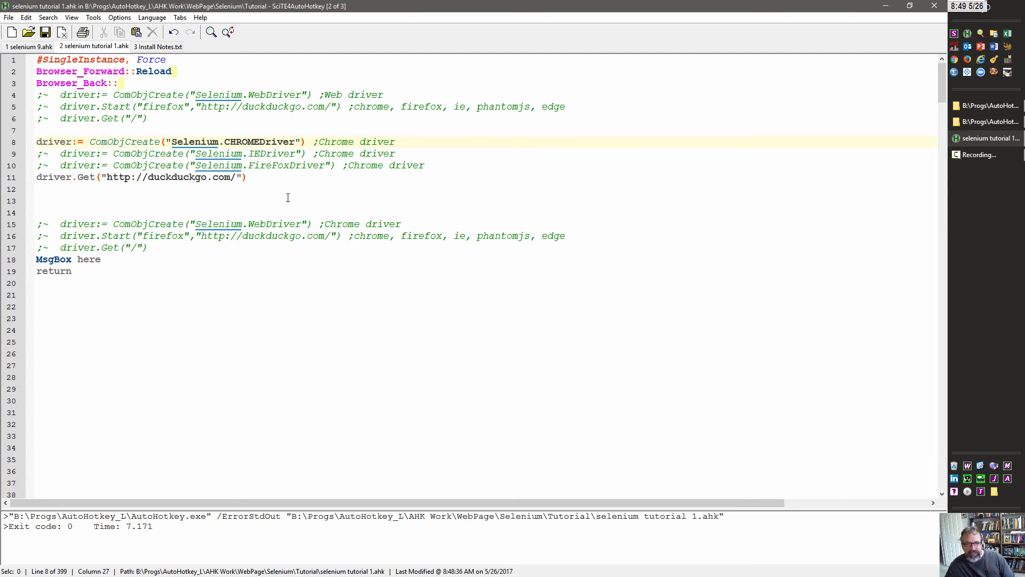
pyautogui.moveTo(274, 146)
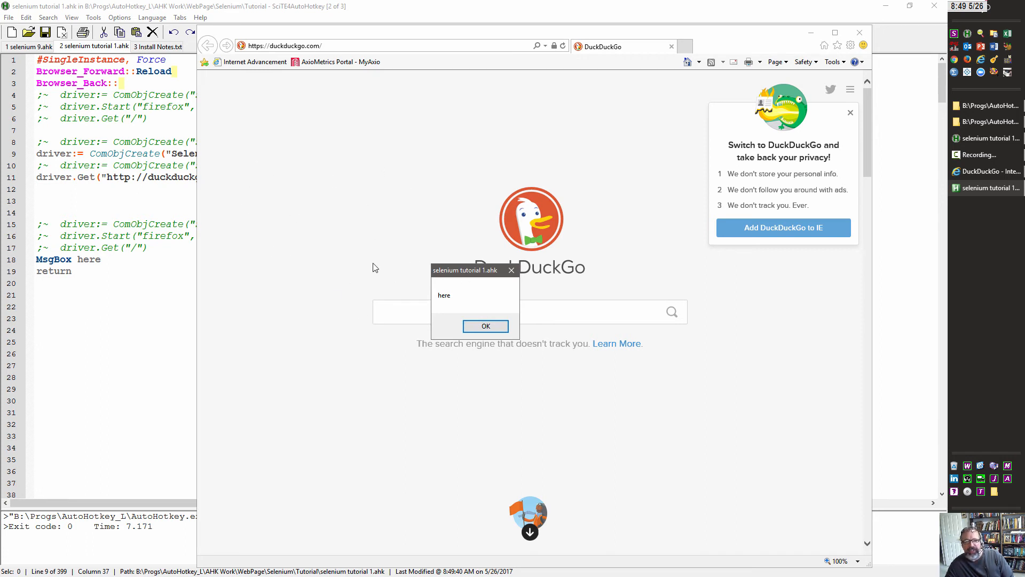
# Dismiss the 'here' message after the IEDriver run opens DuckDuckGo in Internet Explorer
pyautogui.click(485, 326)
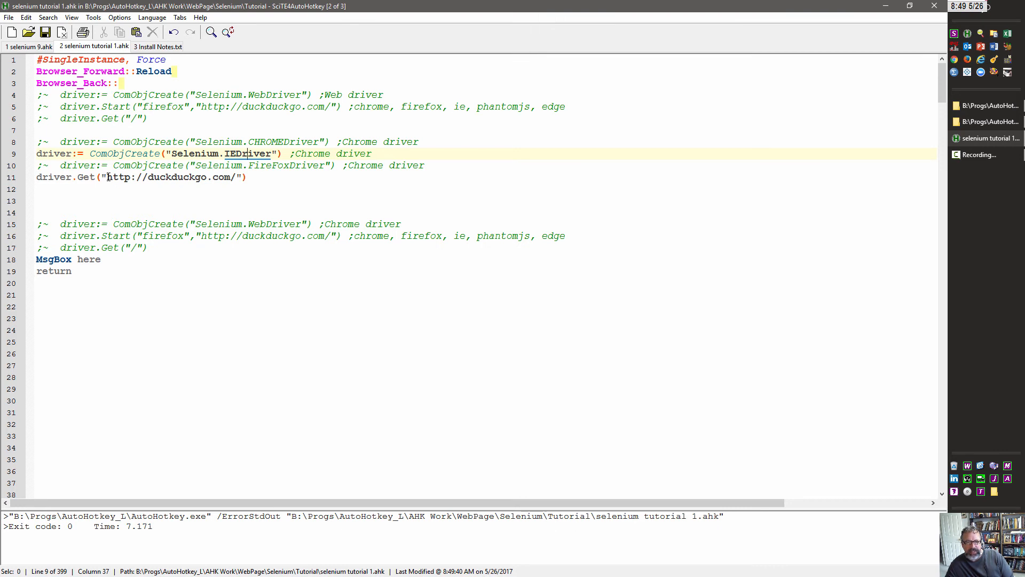
# Change the Get URL from duckduckgo to linkedin and run it in Internet Explorer, then Chrome
pyautogui.doubleClick(176, 177)
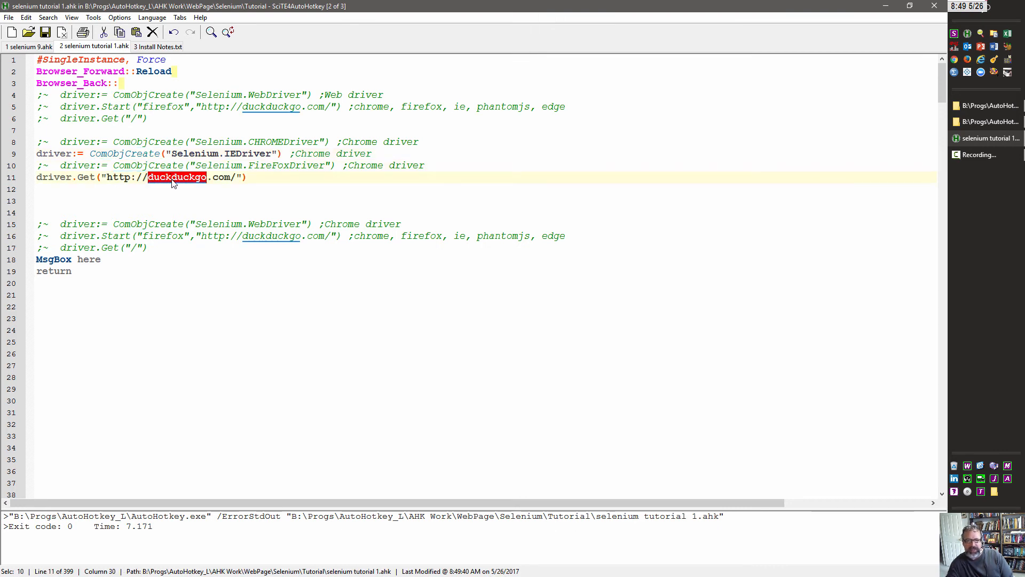
pyautogui.write('linkedi')
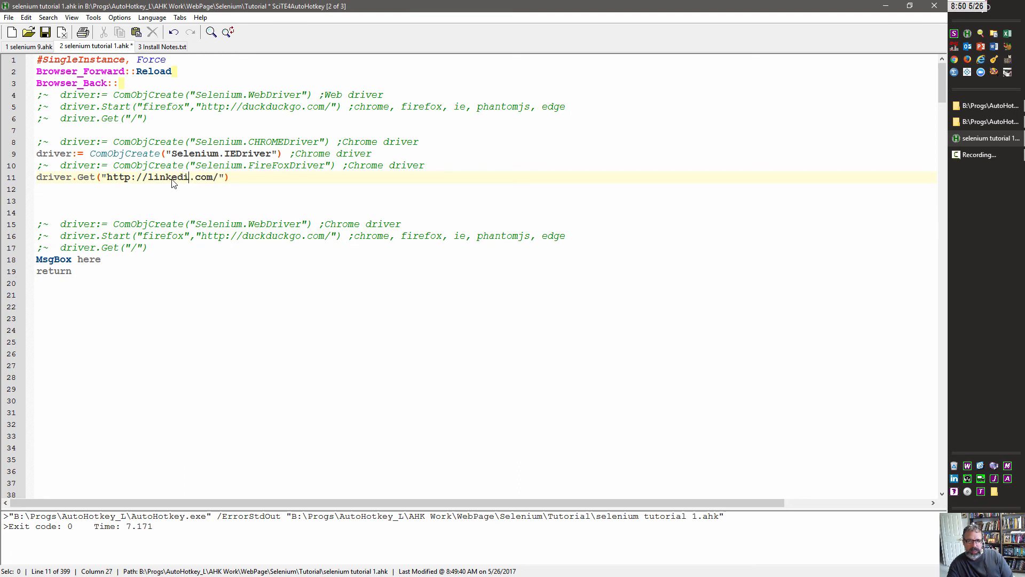
pyautogui.write('n')
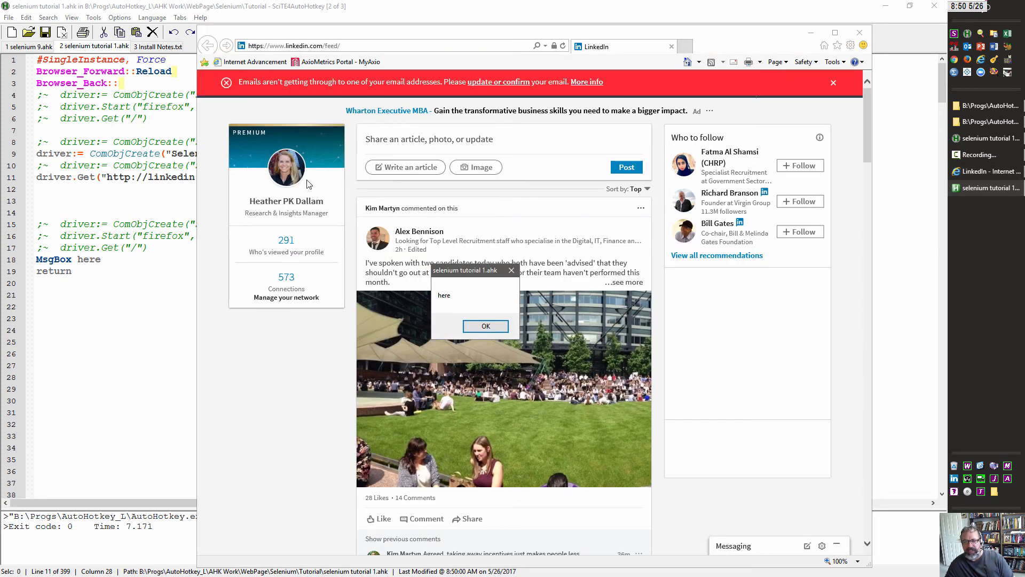
pyautogui.click(485, 326)
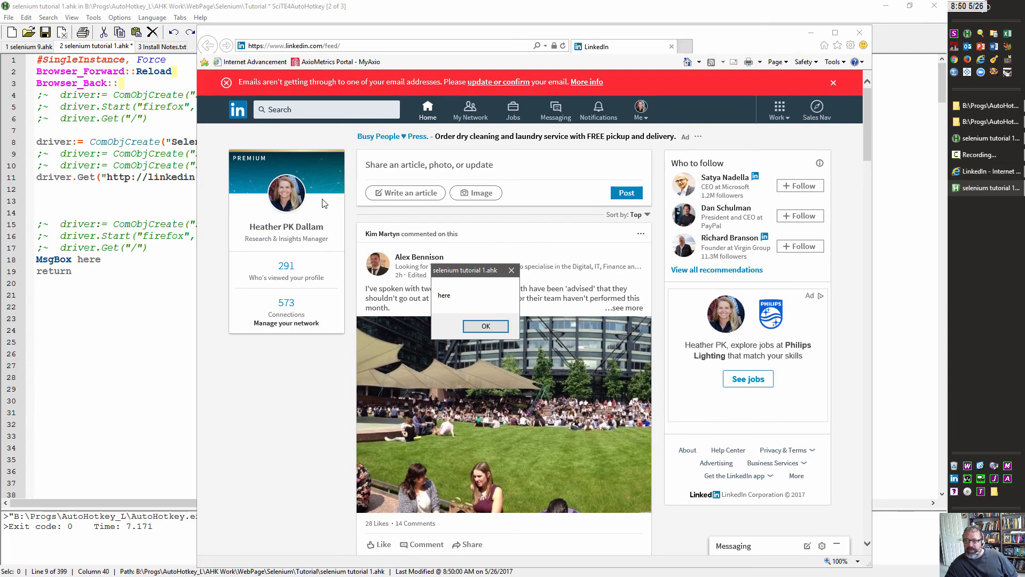
pyautogui.click(485, 326)
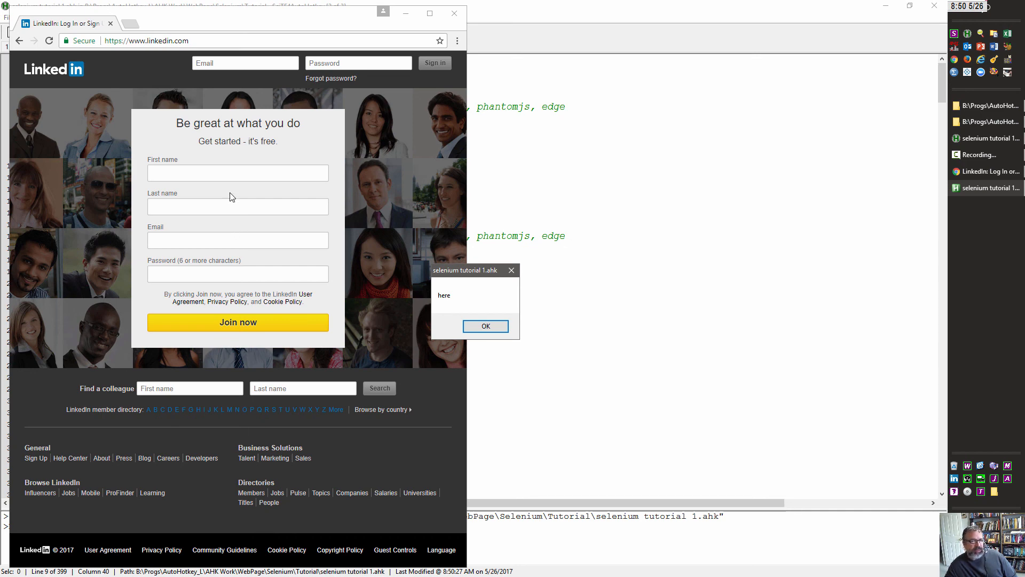
# Dismiss the 'here' message to close the Chrome LinkedIn page and return to the script
pyautogui.click(485, 326)
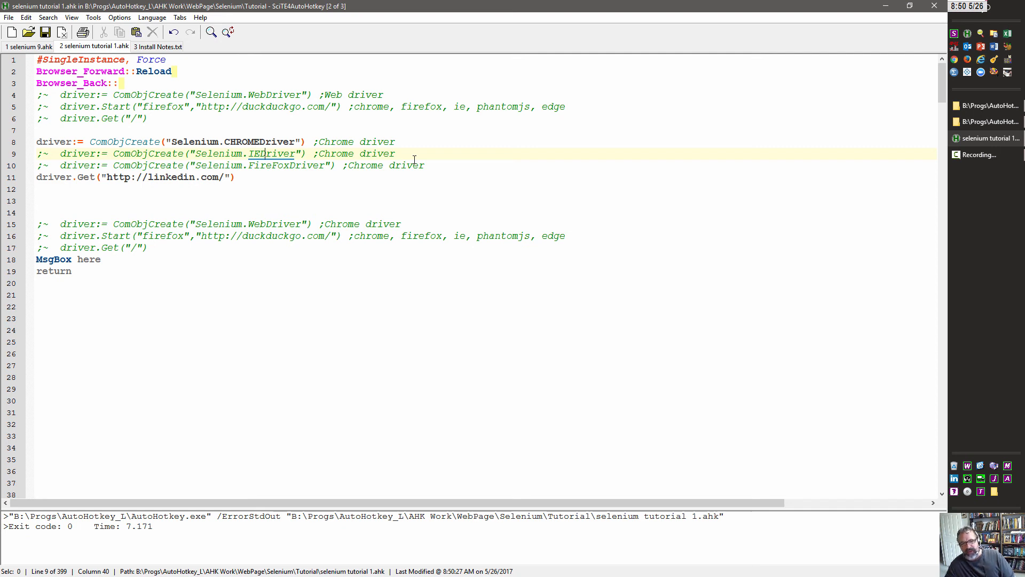
pyautogui.moveTo(307, 182)
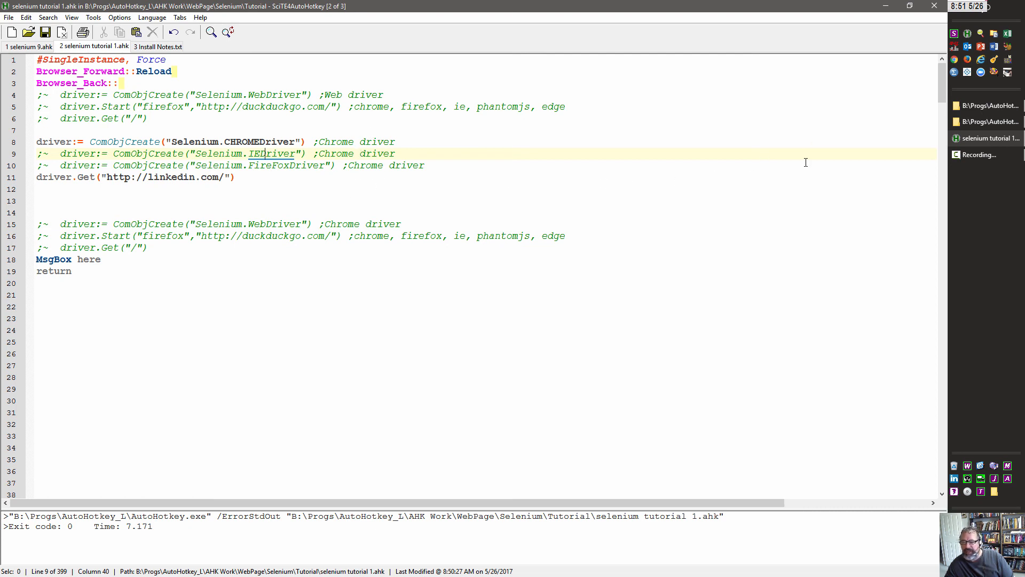
pyautogui.click(397, 142)
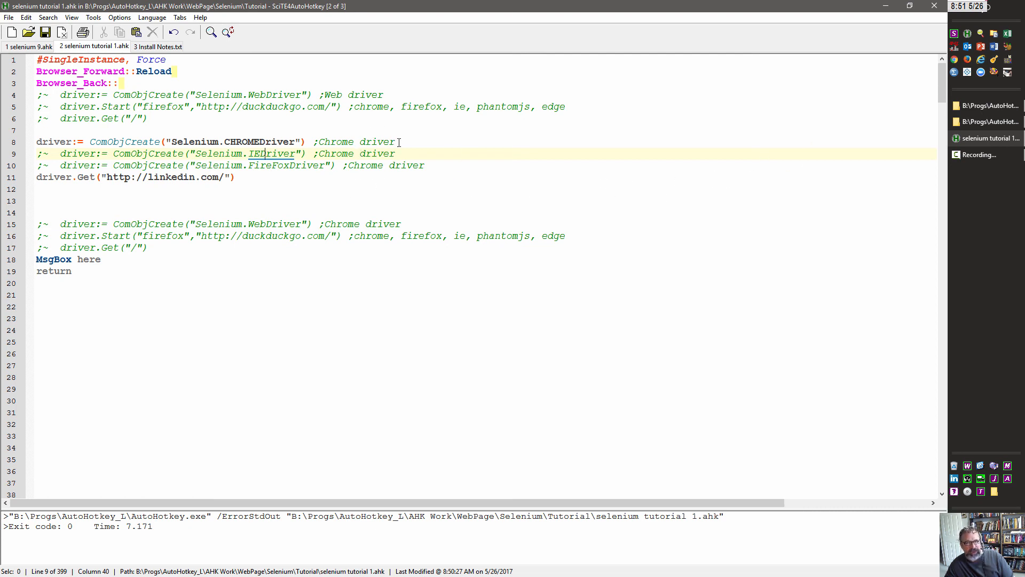